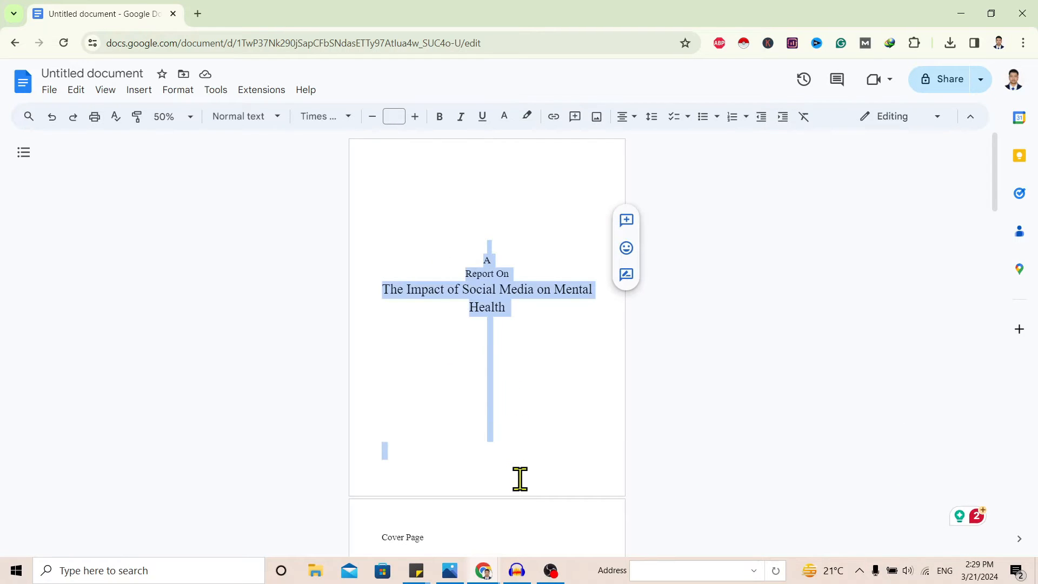
Show paragraph marks and space dots via View > Show non-printing characters, then scroll down.
click(487, 289)
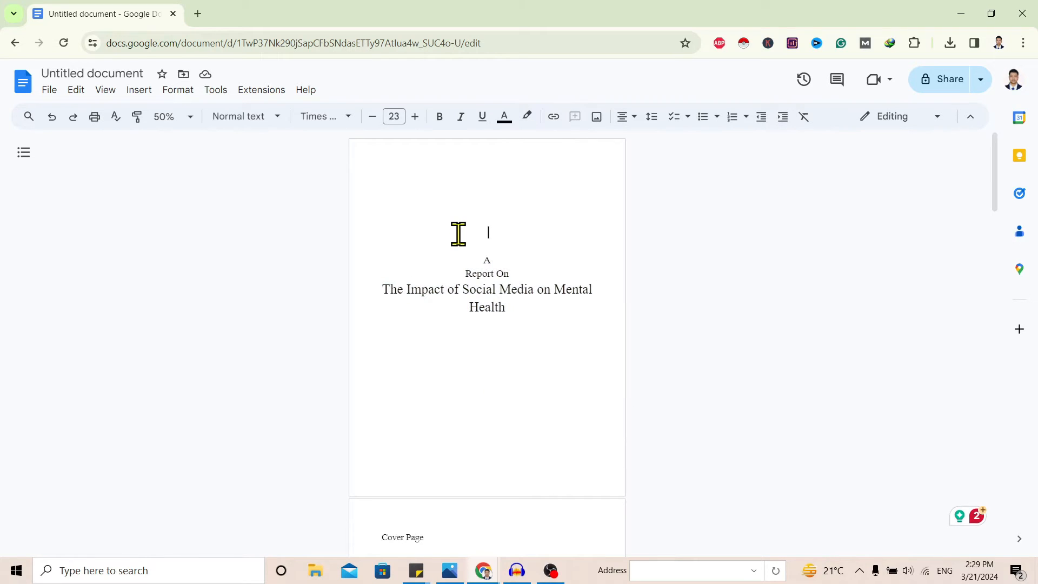
click(383, 450)
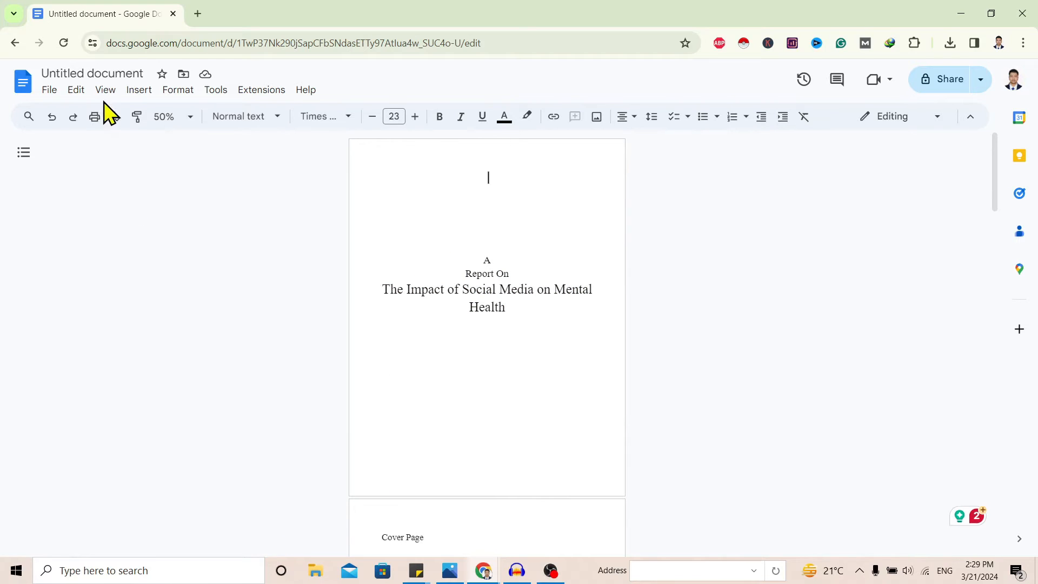
click(105, 89)
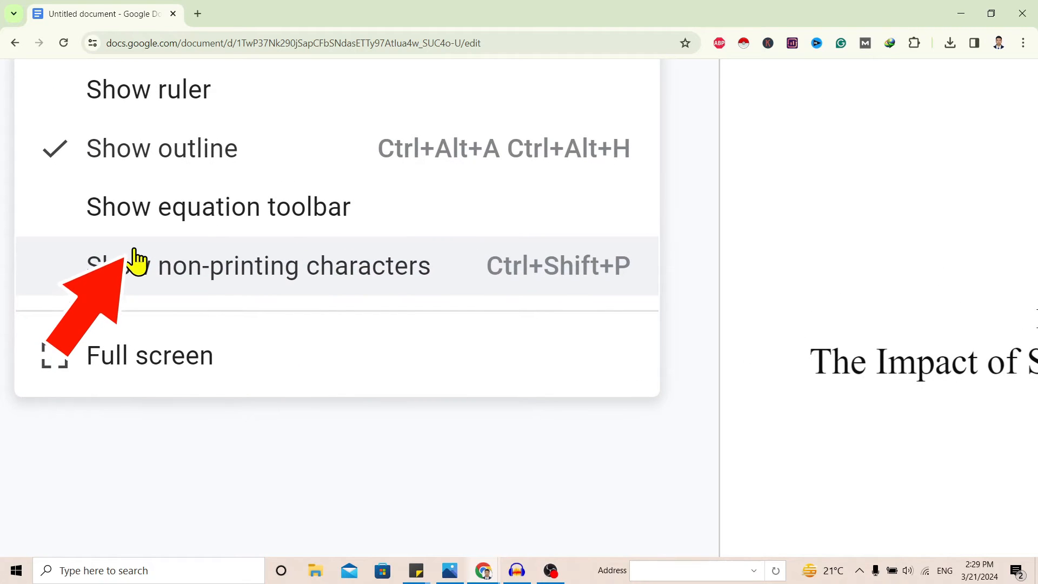
click(293, 265)
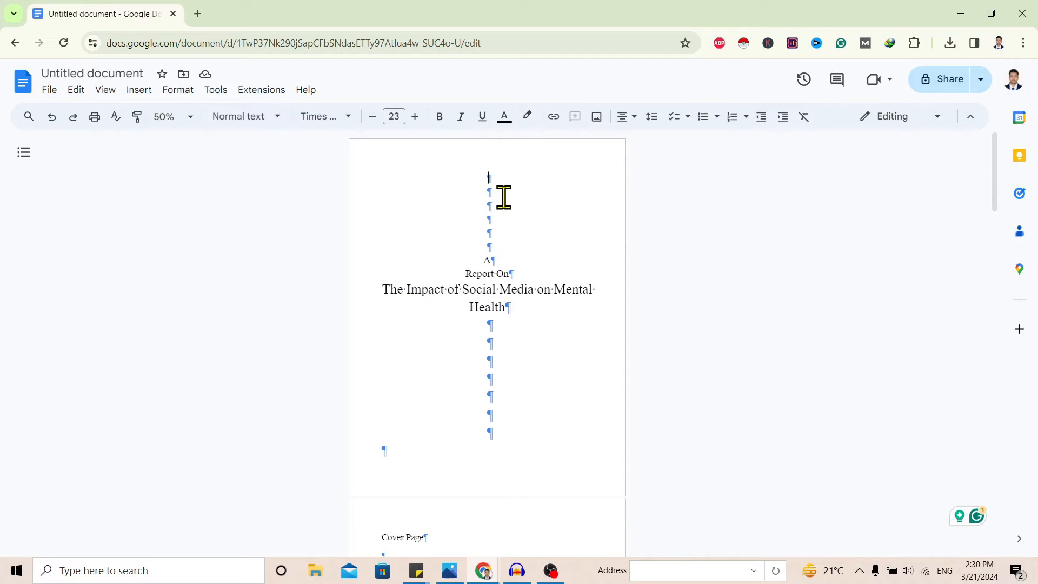
scroll(down, 3)
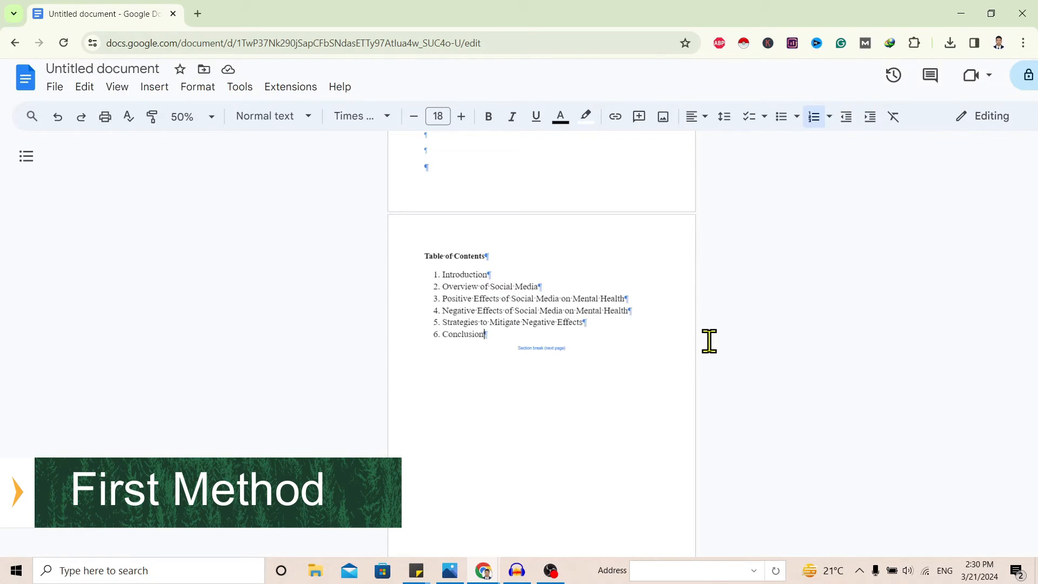
mouse_move(590, 356)
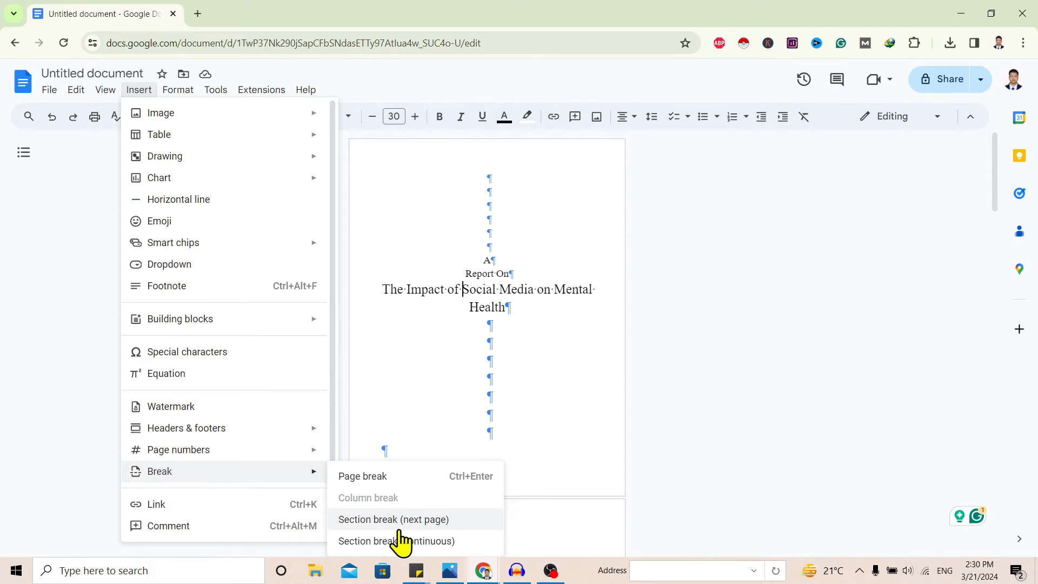
Add a next-page section break after 'The Impact of', deselect the title, then undo once.
click(392, 519)
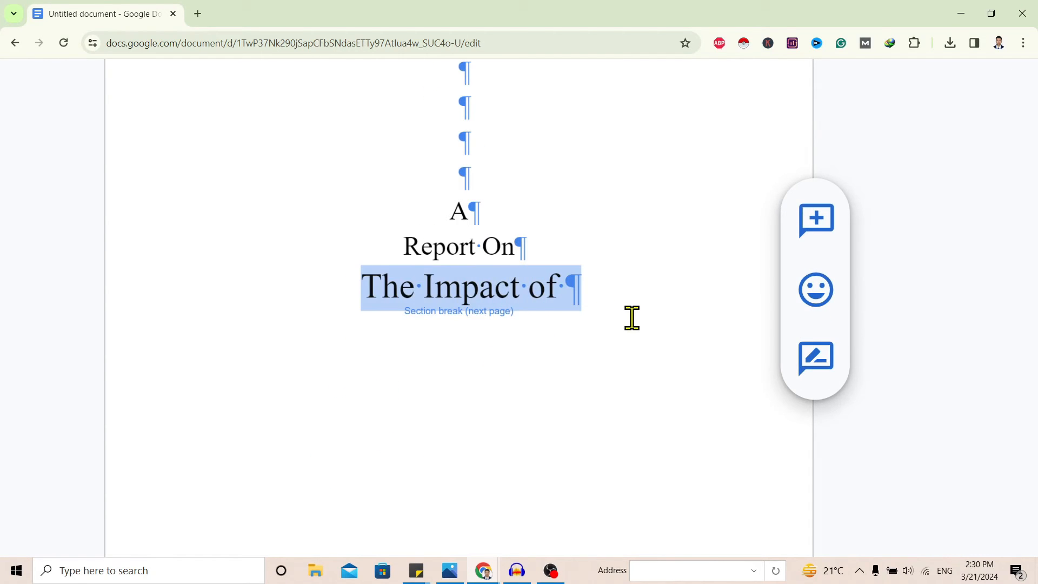
click(631, 318)
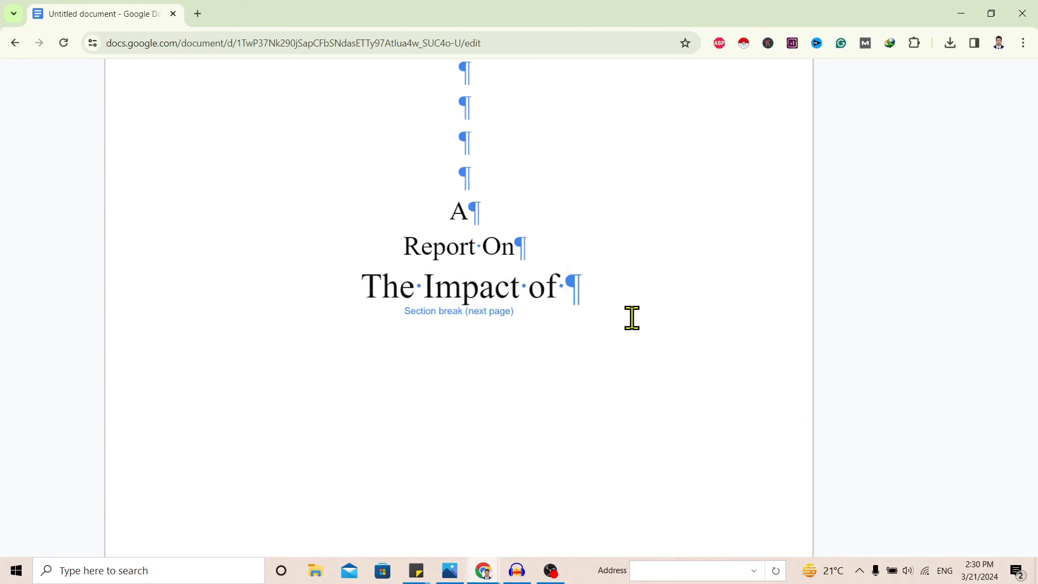
key(ctrl+z)
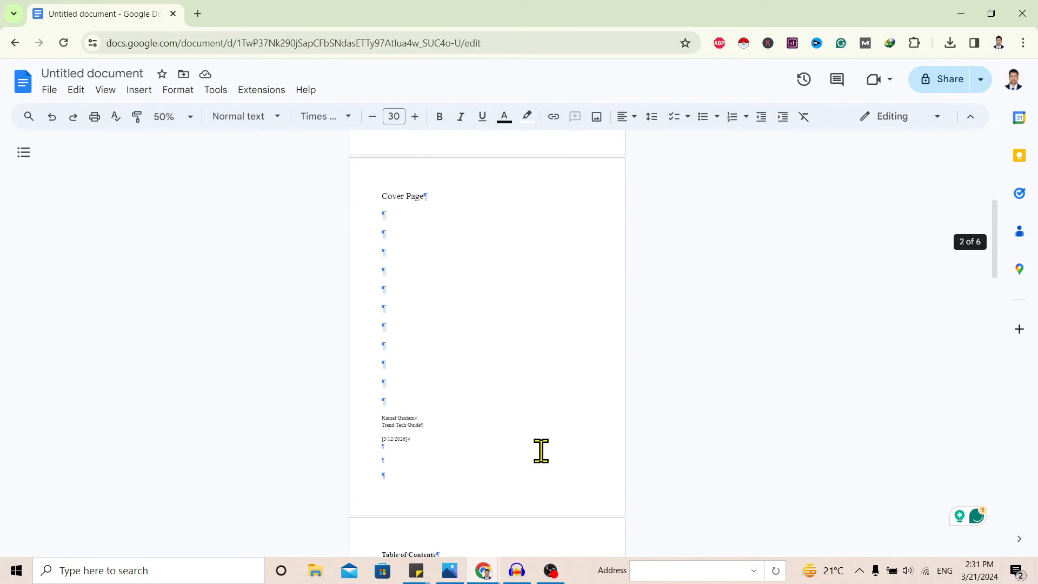
Scroll to the table of contents and put the cursor right after 'Conclusion'.
scroll(down, 3)
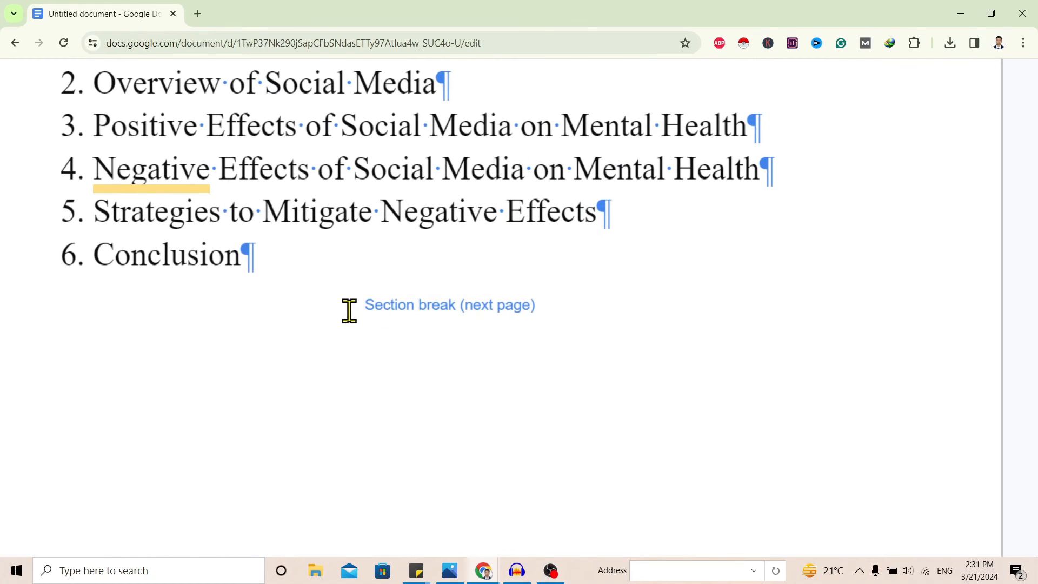
click(243, 255)
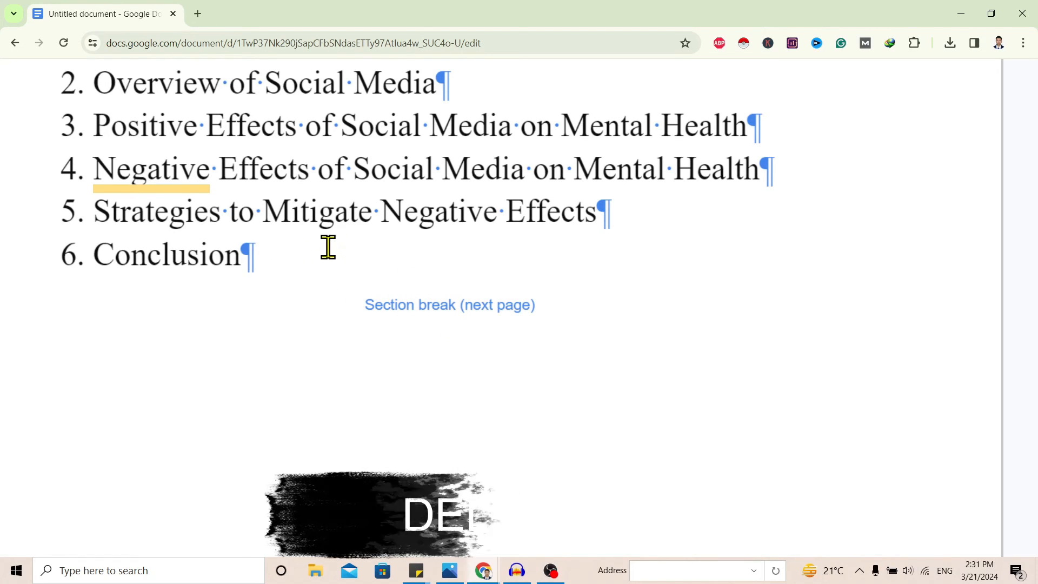
click(244, 254)
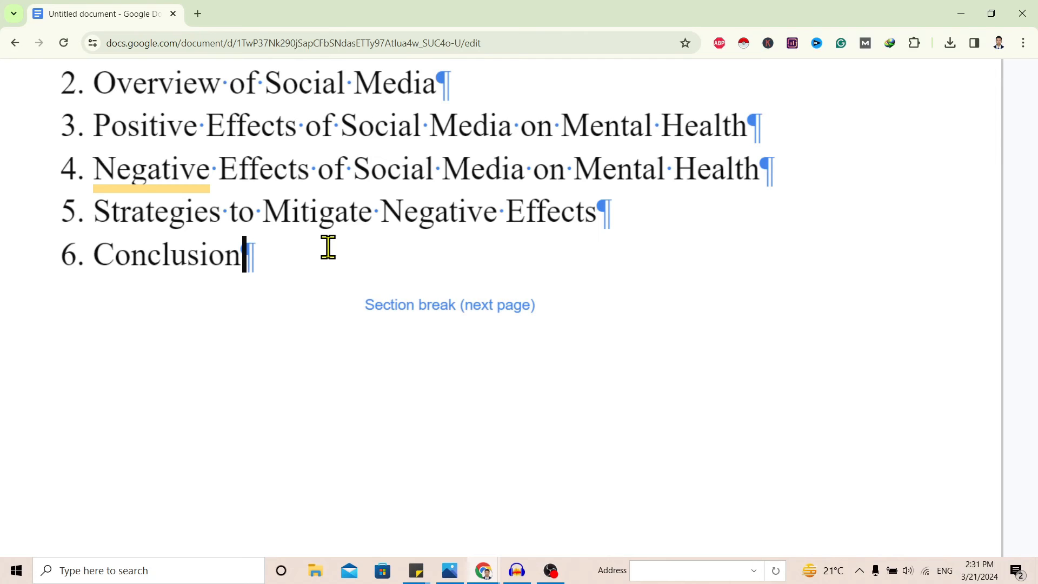
Delete the section break after 'Conclusion' so 'Introduction' joins that line.
text(Introduction)
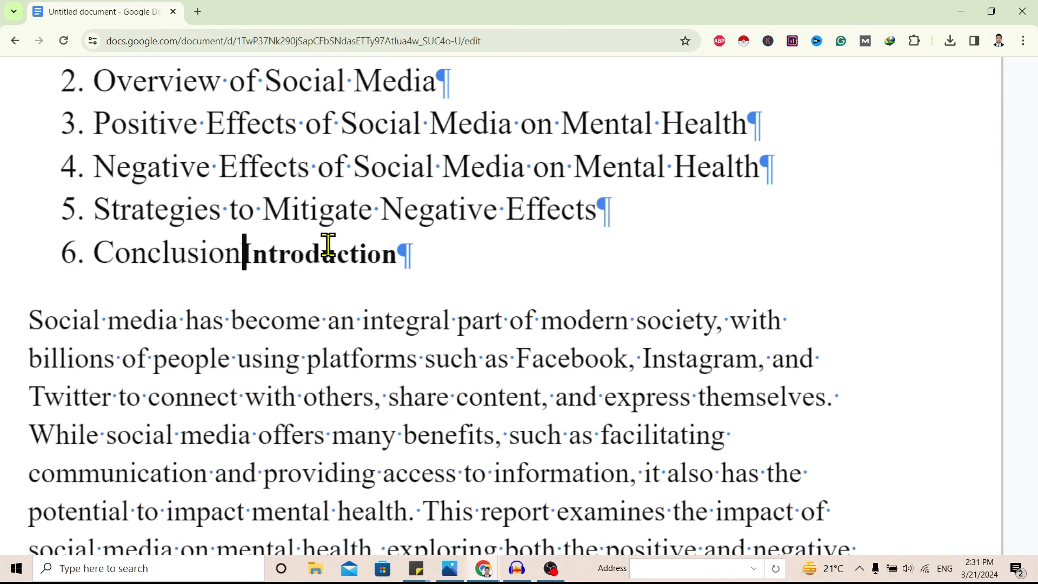
key(Alt+Backspace)
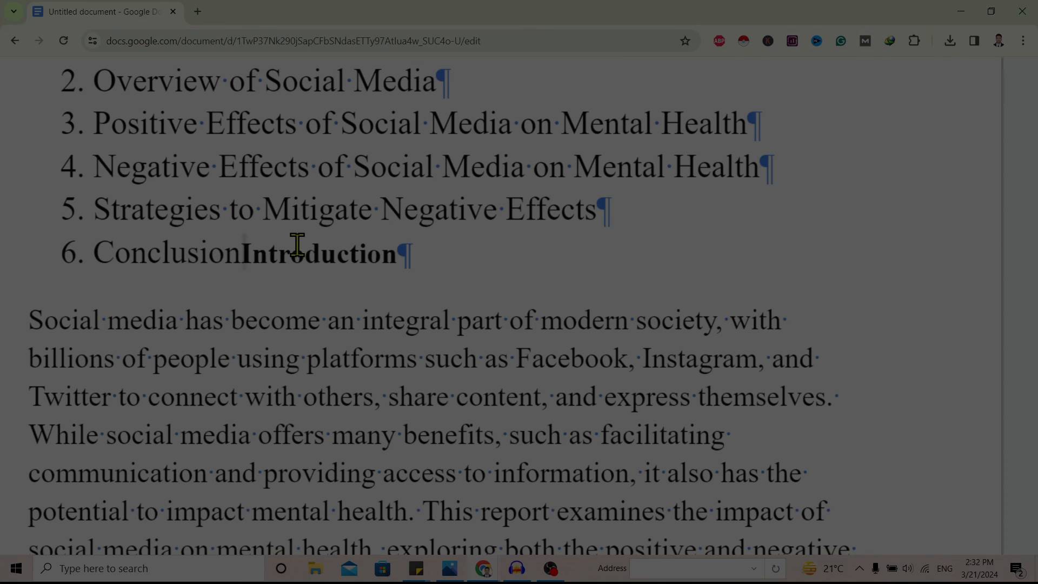
mouse_move(1021, 41)
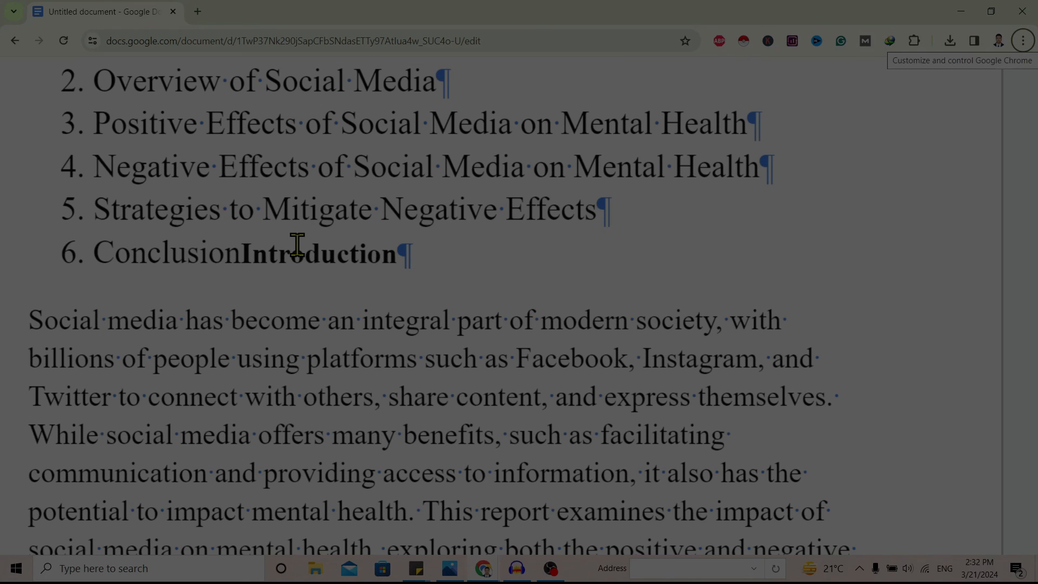